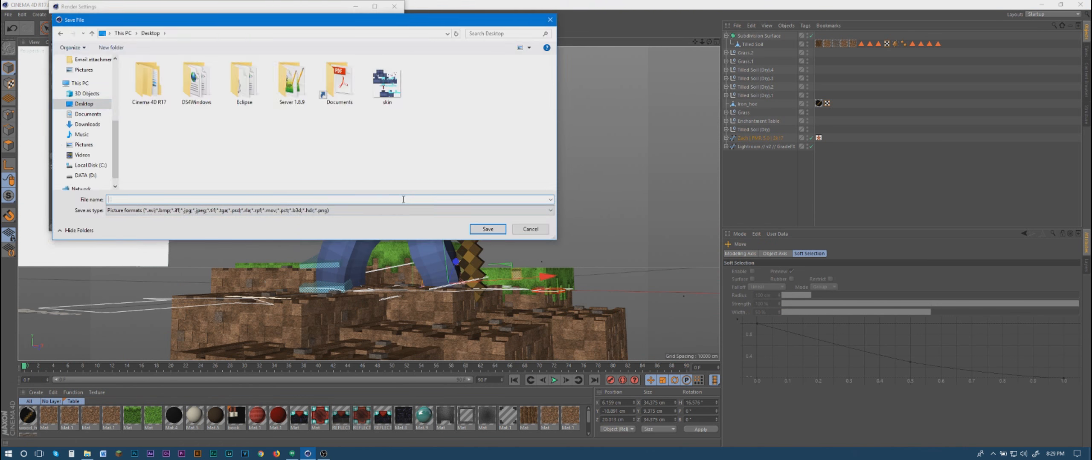
Step: Render the Minecraft character scene to the Picture Viewer
click(529, 228)
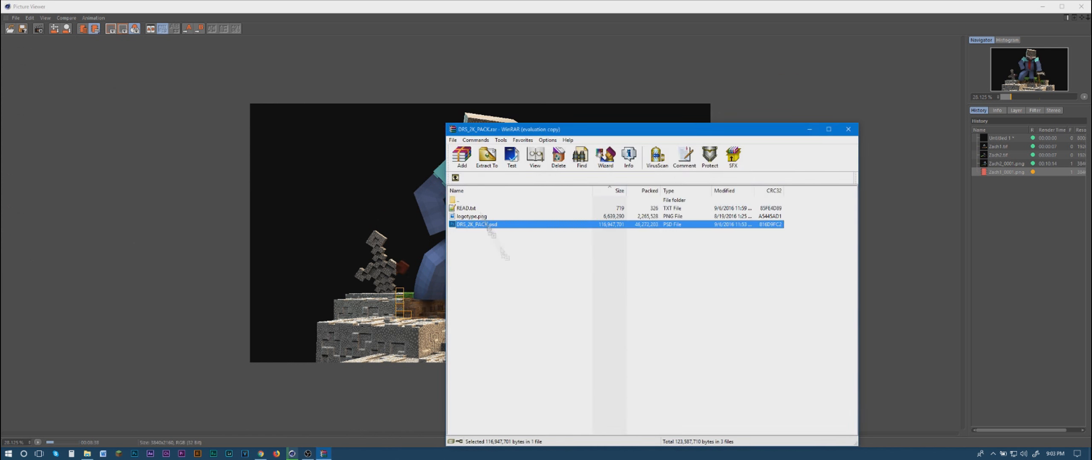
Step: Leave the DRS_2K_PACK archive and return to the Minecraft block library in Cinema 4D
click(847, 130)
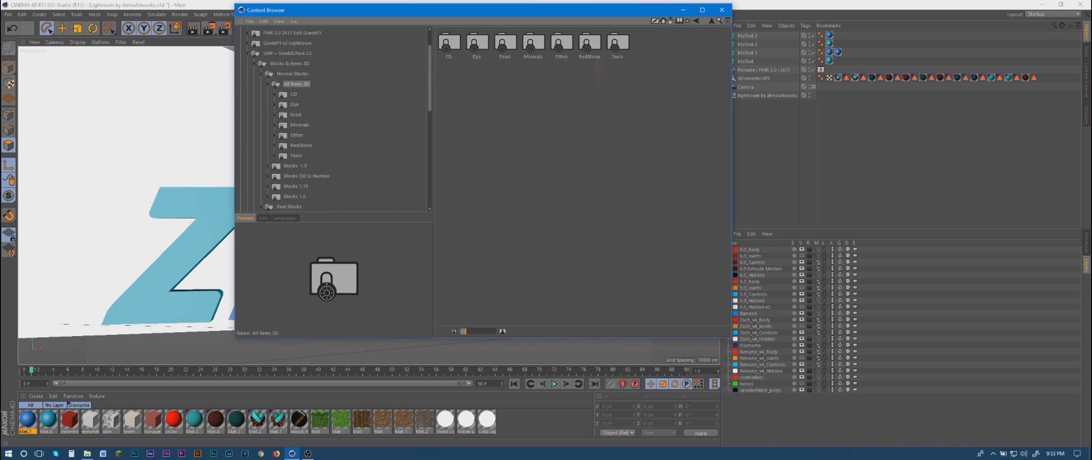
Step: Leave the Content Browser and switch to the Photoshop character composite
click(720, 9)
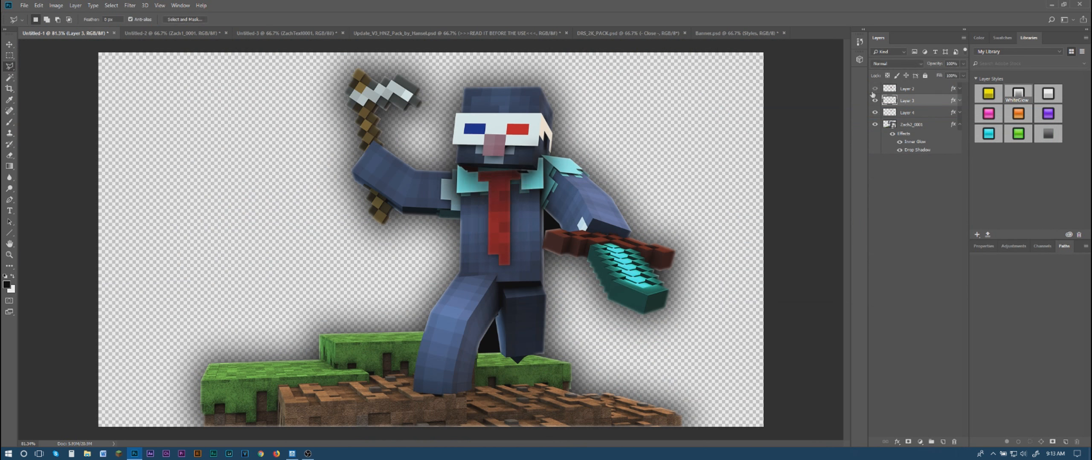
Step: Switch from the ZACH render to the effects pack PSD with the Glitter Eyes group
click(159, 32)
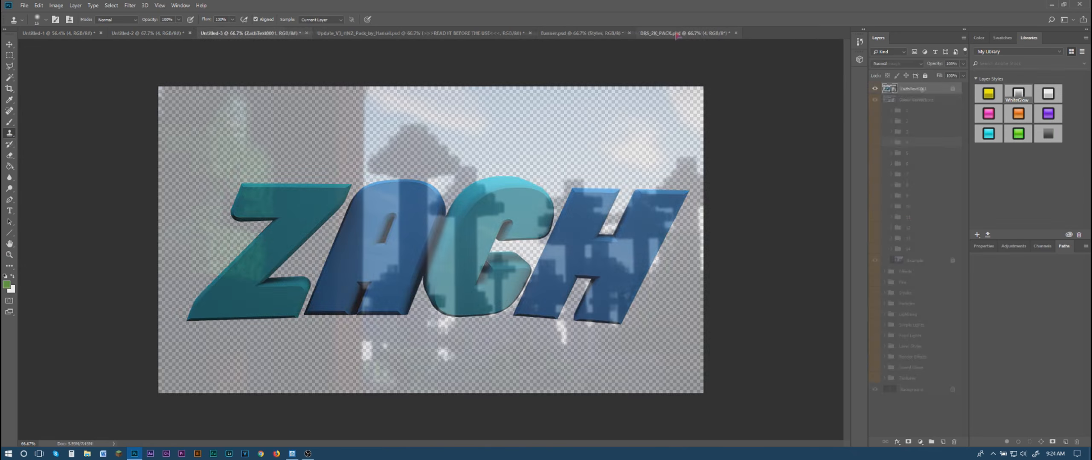
click(369, 34)
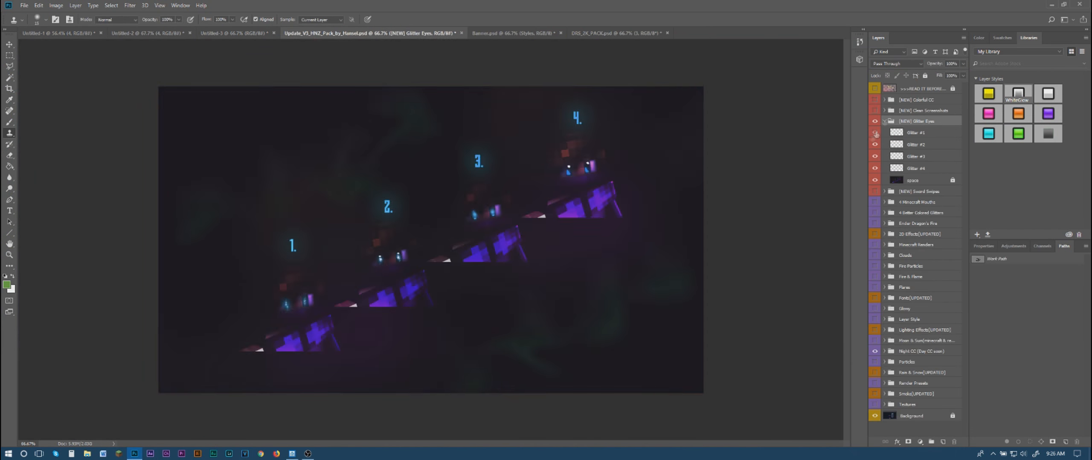
Step: Bring a Glitter layer onto the character's eyes and expand the DRS 2K pack group
click(62, 32)
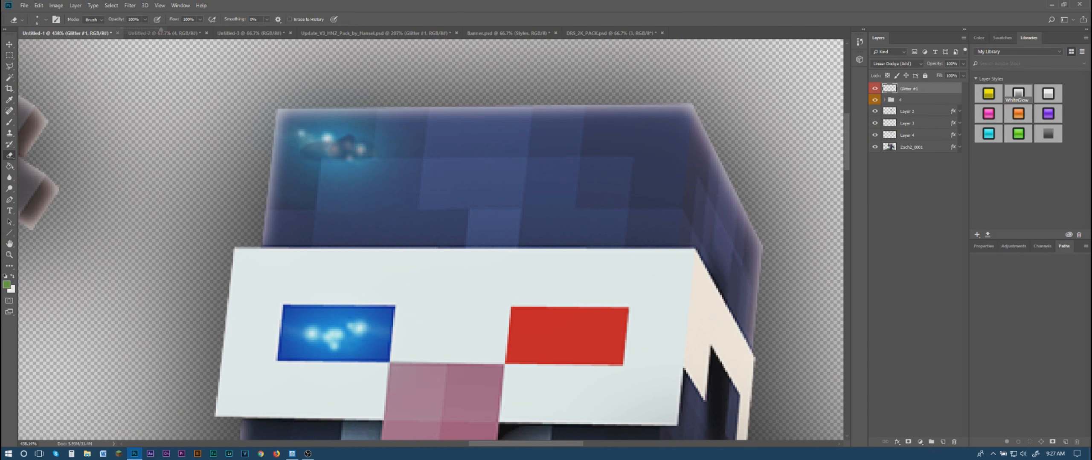
click(354, 33)
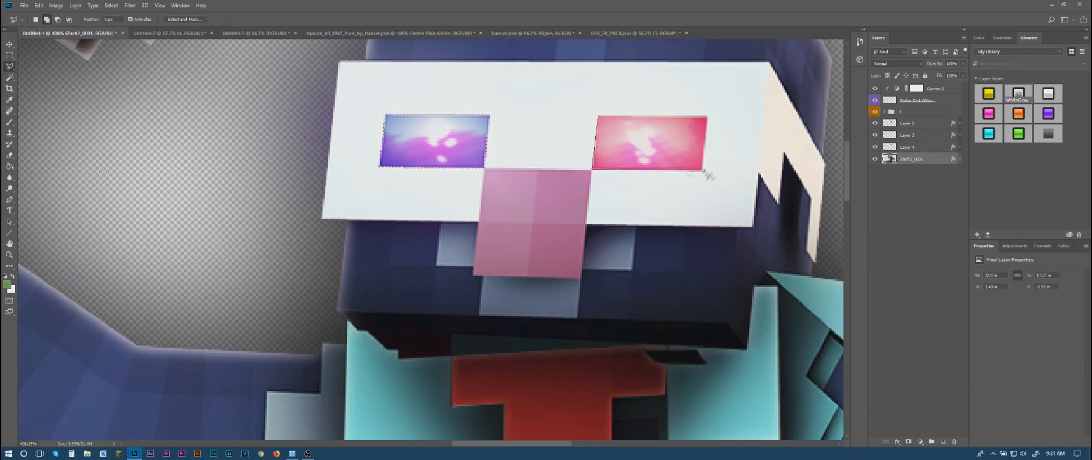
double_click(912, 100)
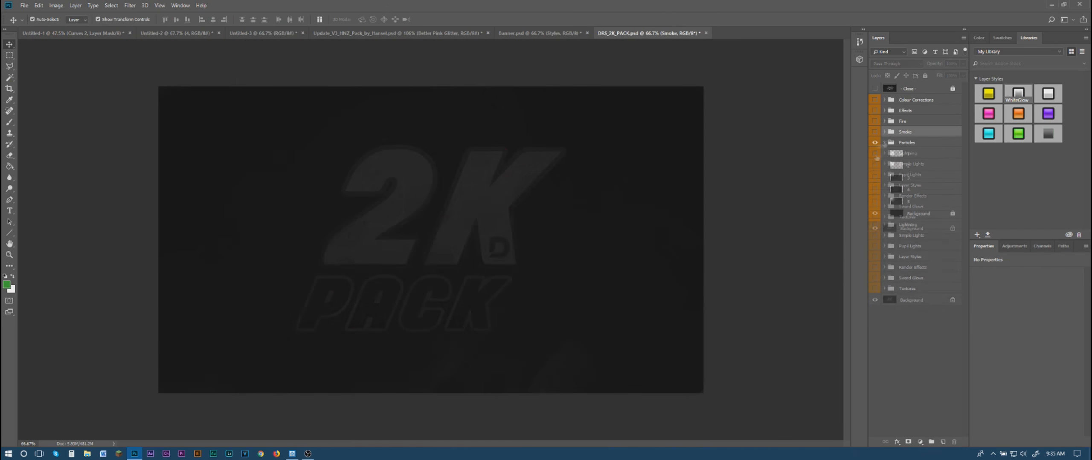
Step: Shuttle sword glow and swipe layers from the 2K and effects packs into the composites, ending on the flame version
click(59, 32)
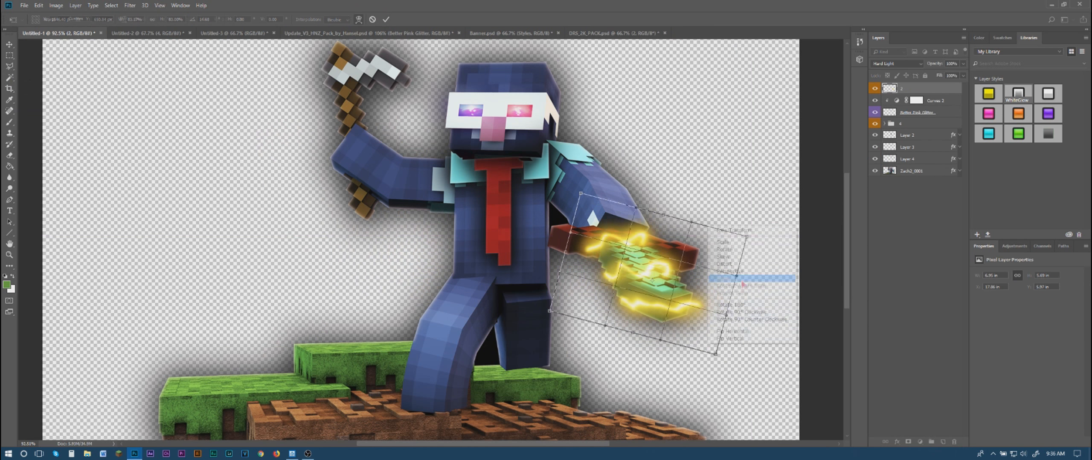
click(639, 33)
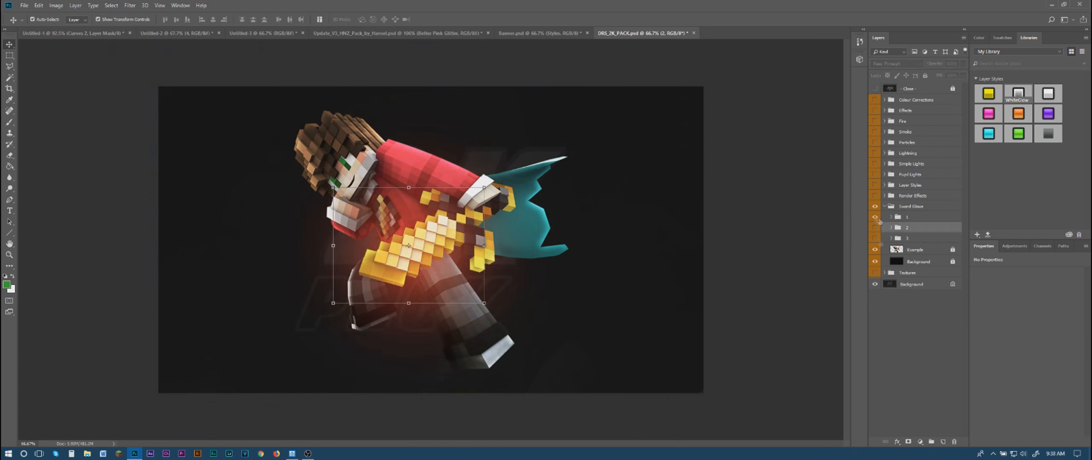
click(59, 32)
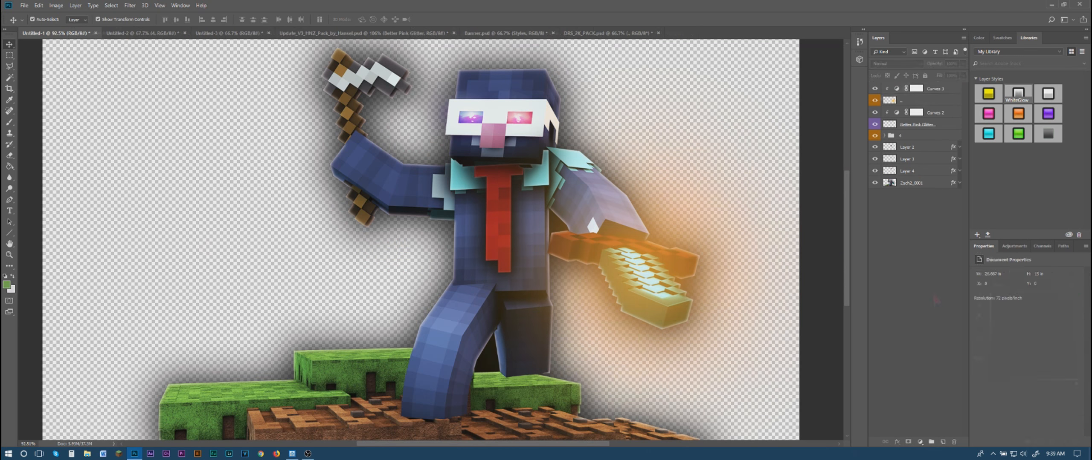
click(605, 32)
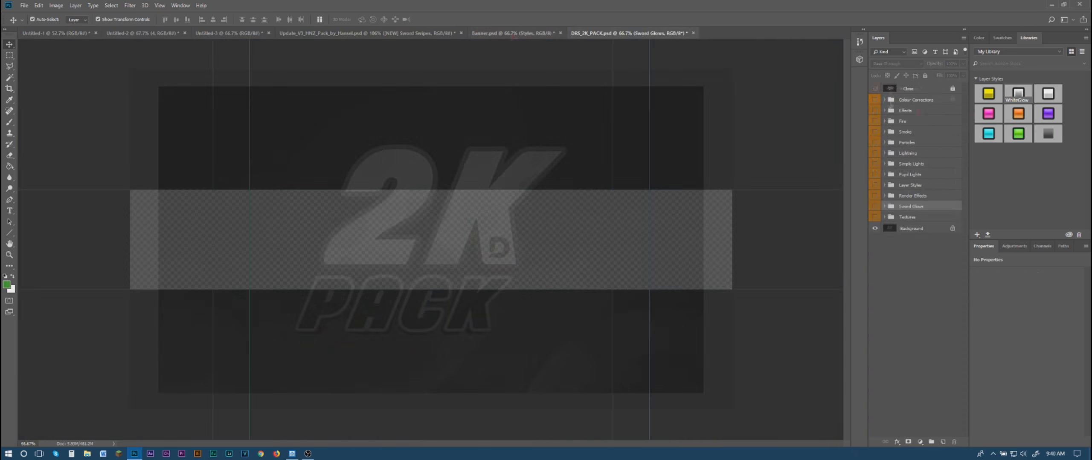
click(59, 33)
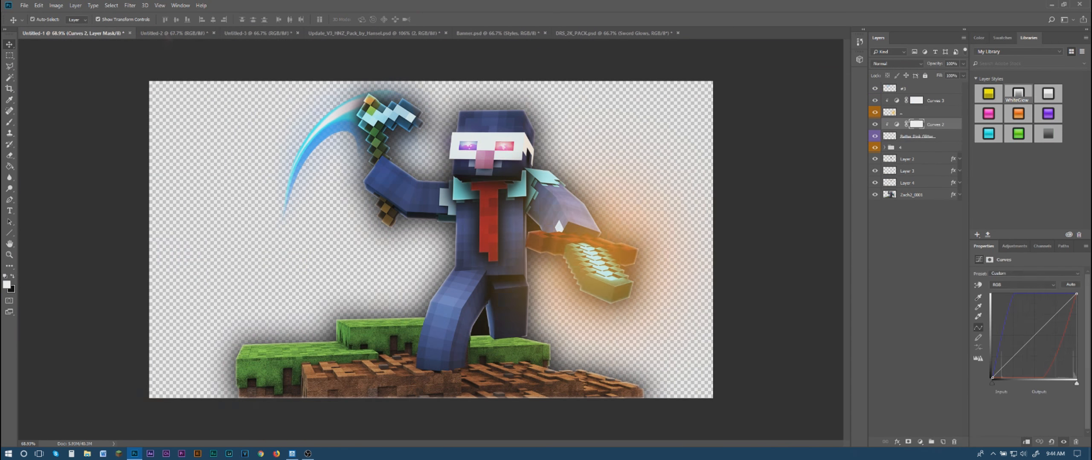
click(613, 32)
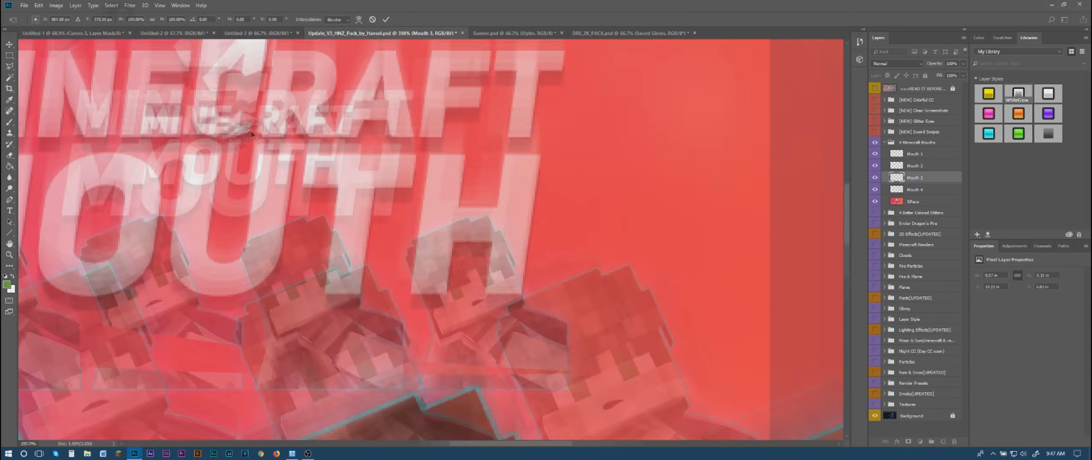
click(70, 33)
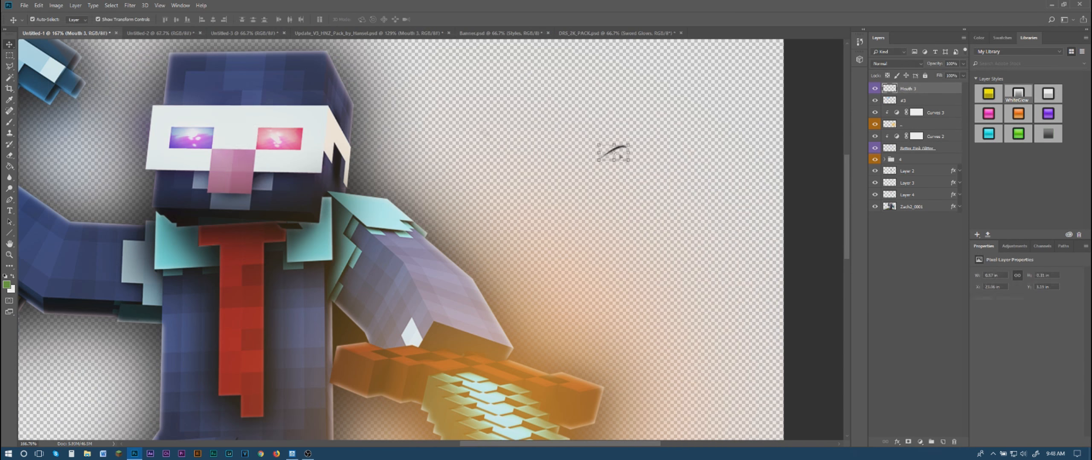
click(146, 33)
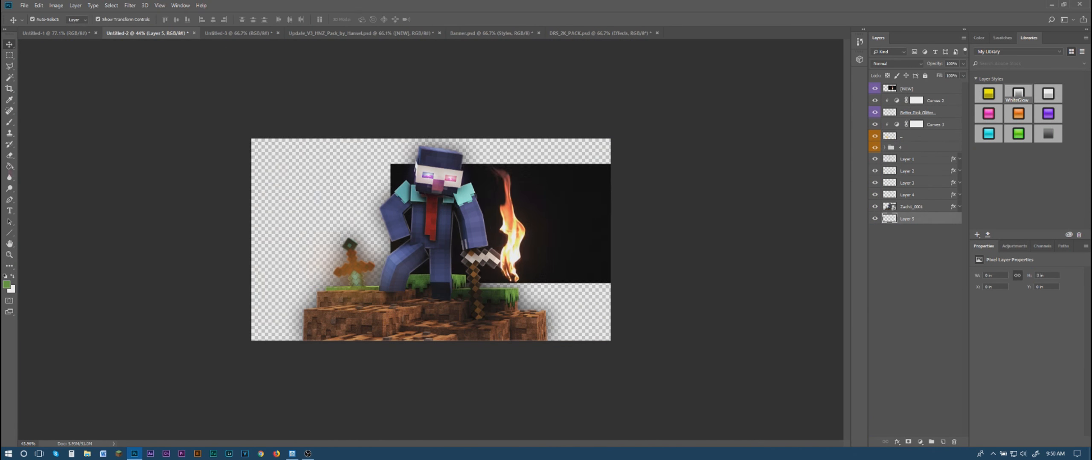